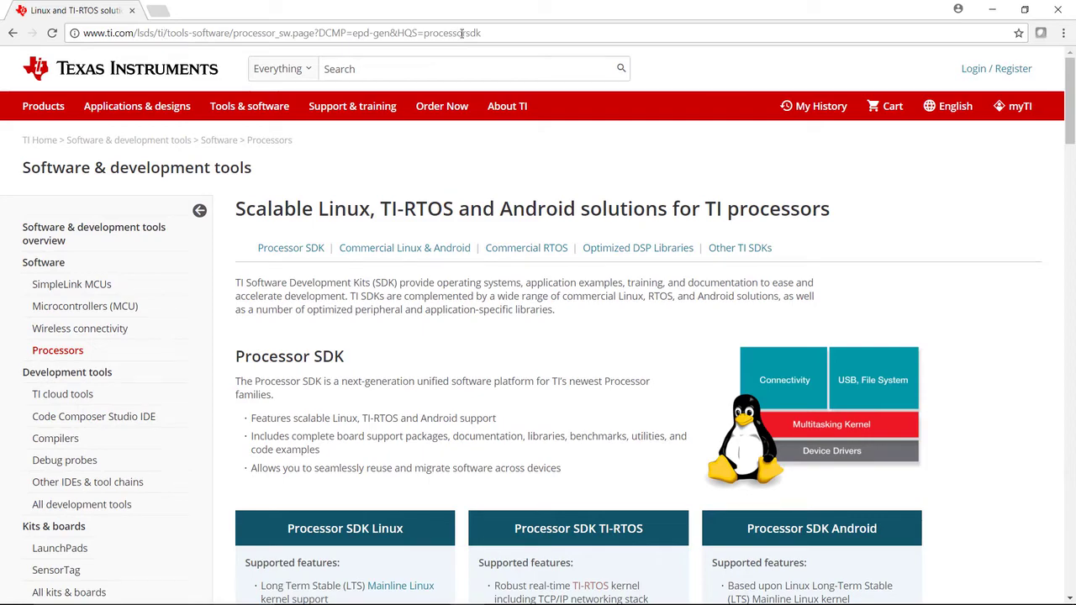
Step: Scroll down to the Processor SDK downloads and platform support table
scroll("down", 3)
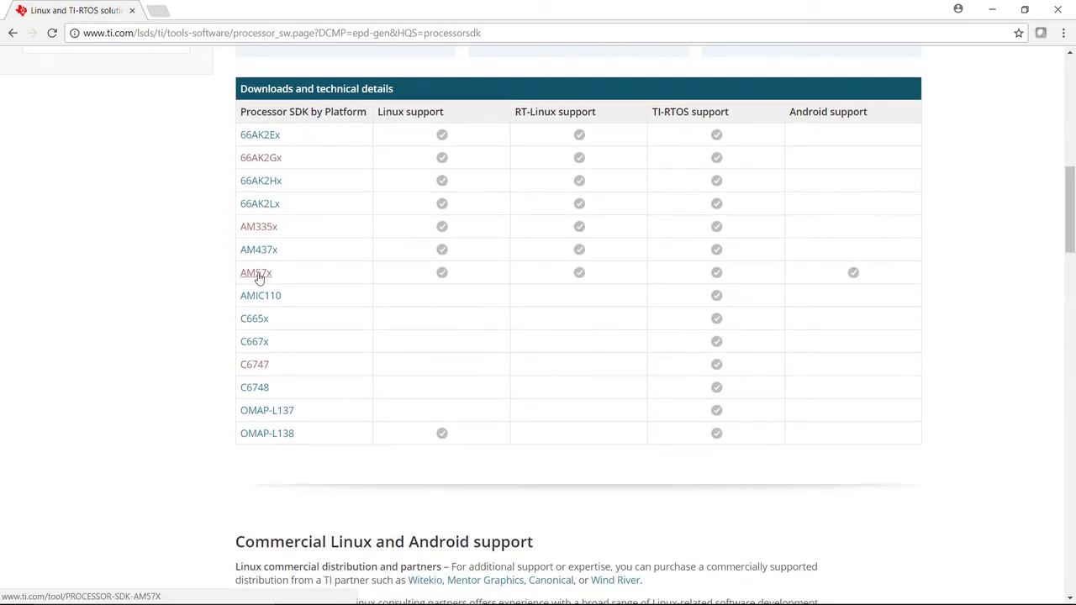
Step: Open the AM57x Processor SDK page and jump to its Support & Training section
left_click(256, 272)
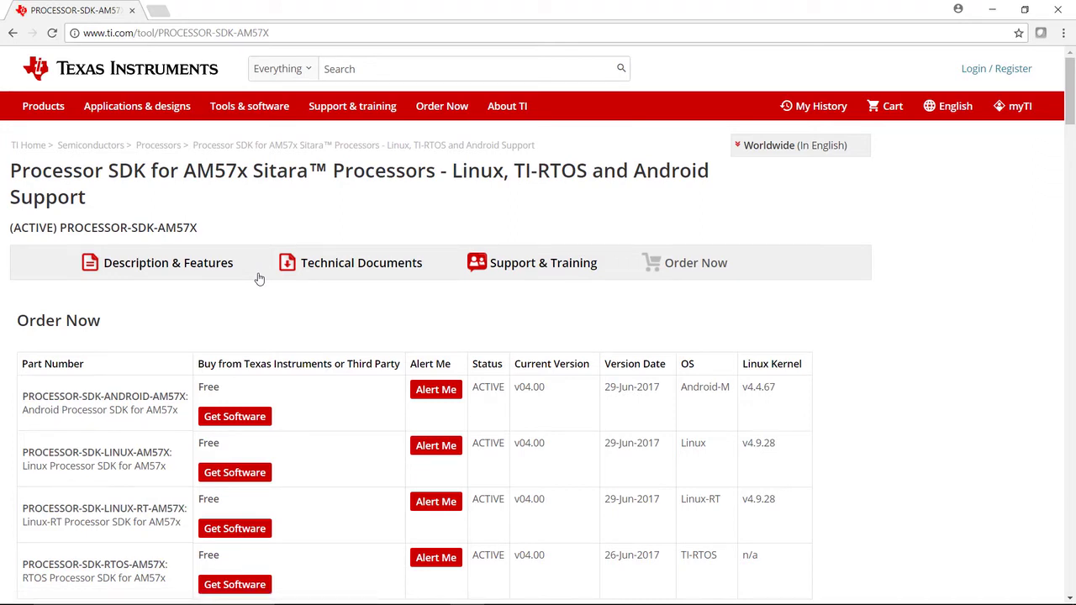
mouse_move(282, 346)
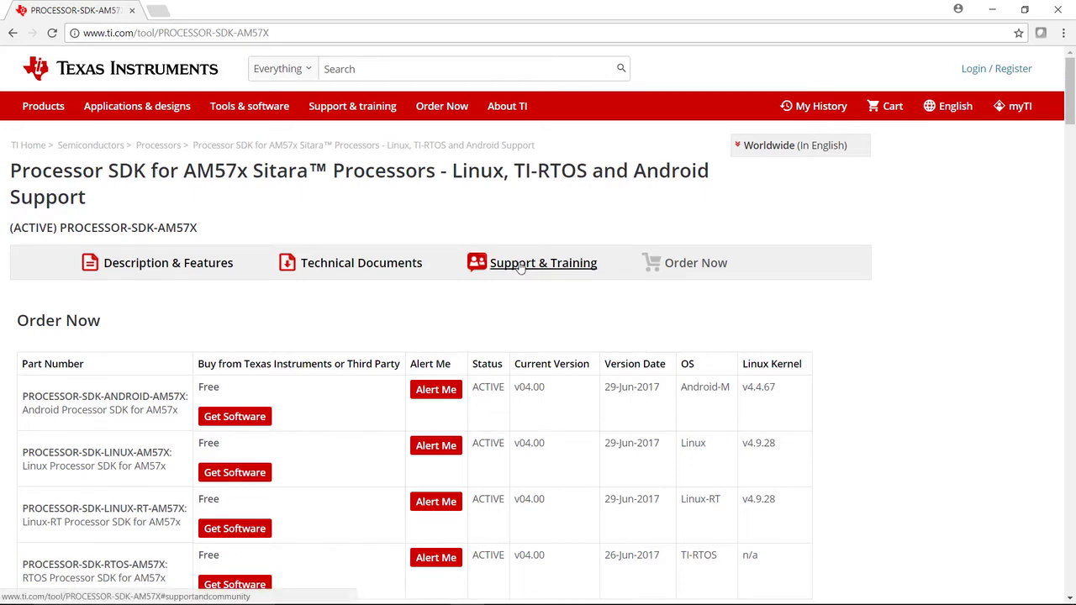
left_click(543, 262)
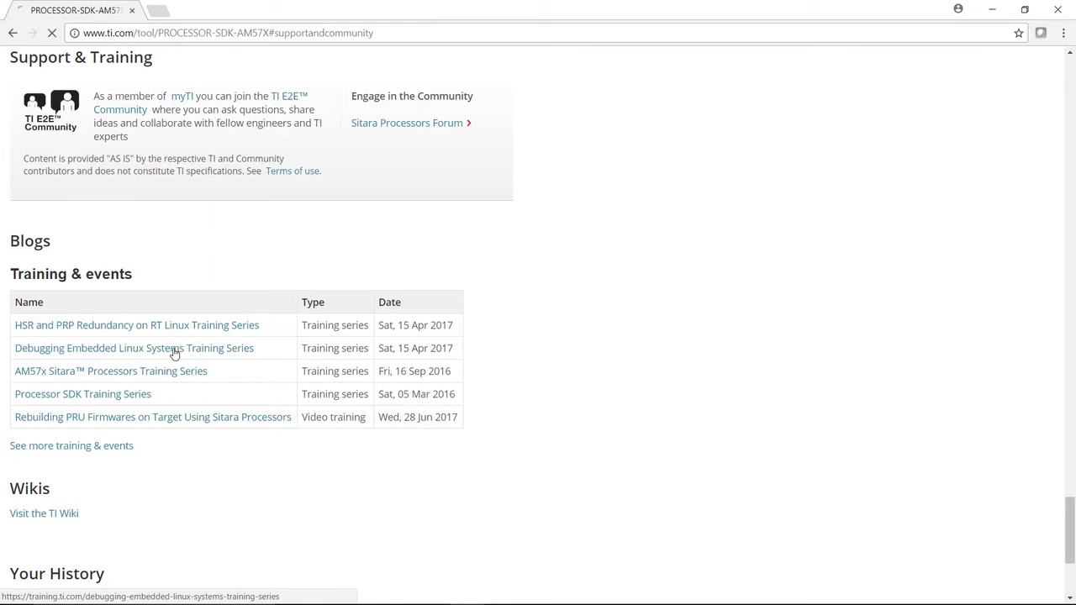
Step: Open the 'Debugging Embedded Linux Systems Training Series' from the Training & events table
left_click(133, 348)
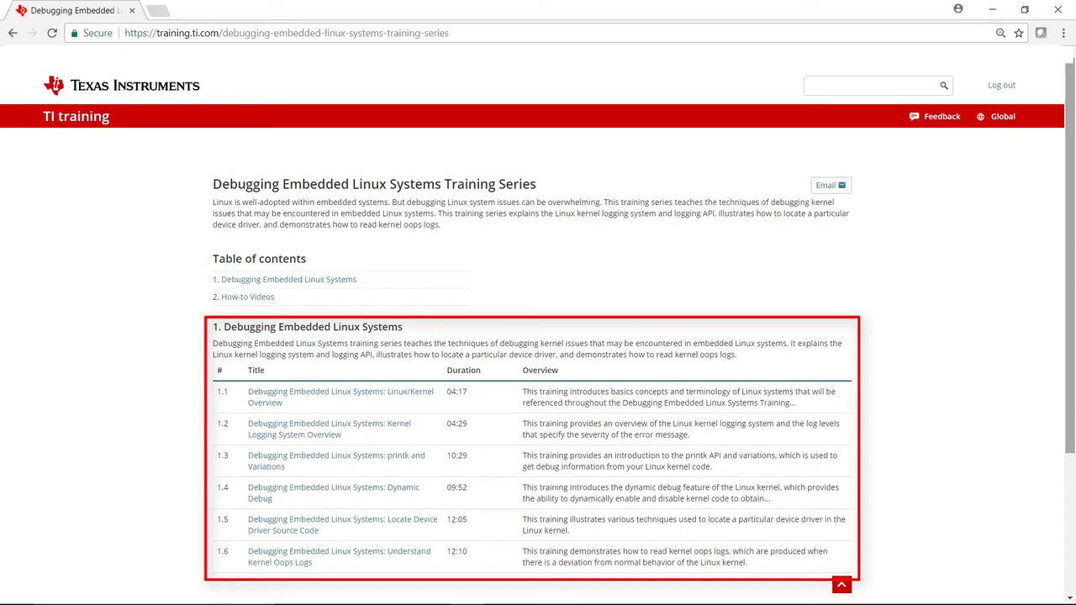
Step: Jump to '2. How-to Videos' via the table of contents
left_click(247, 297)
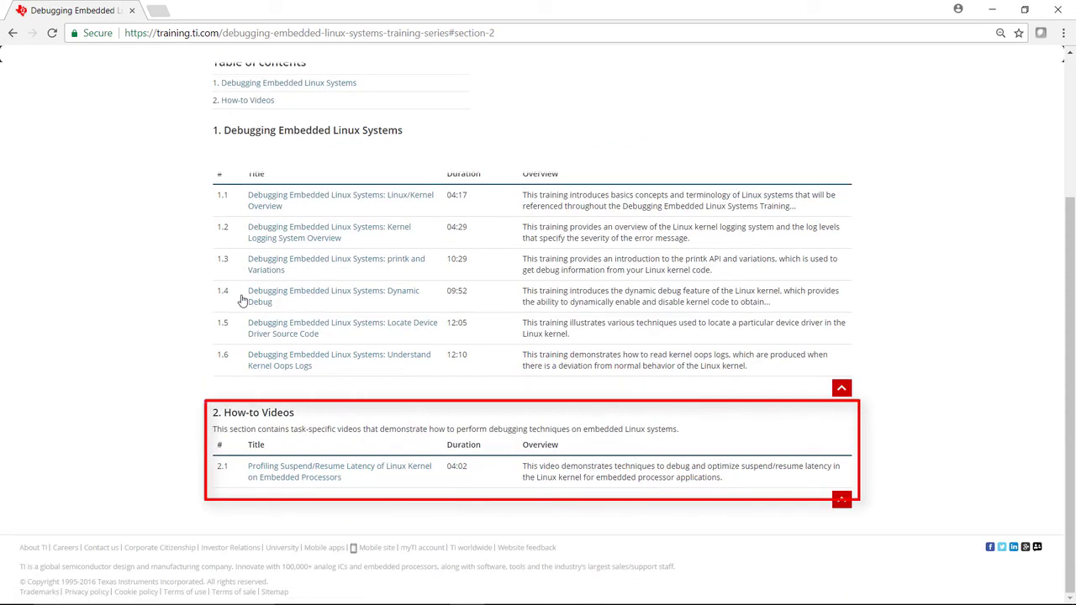
mouse_move(187, 480)
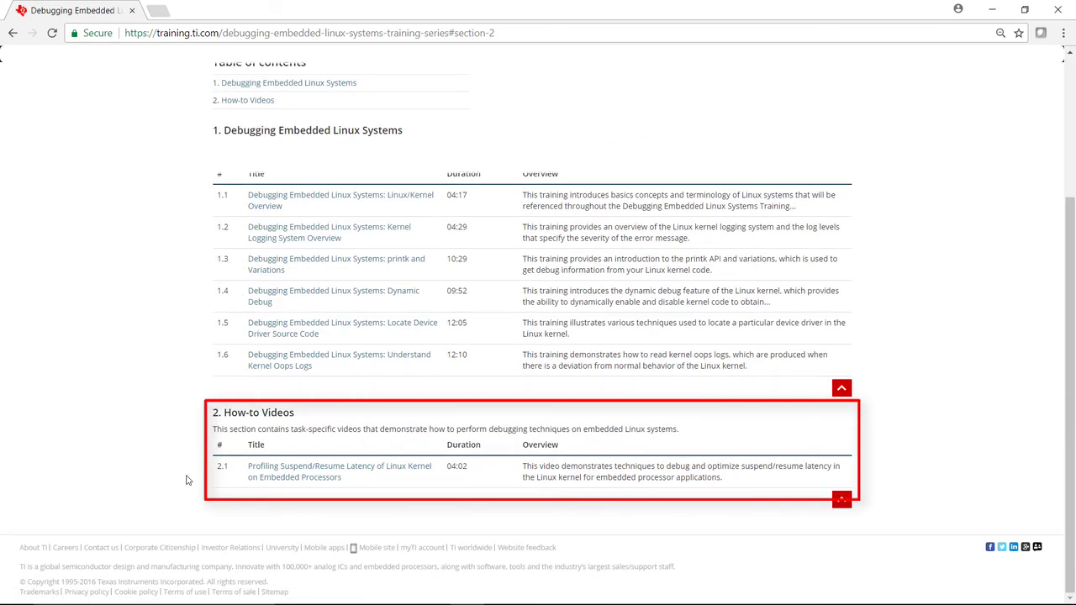